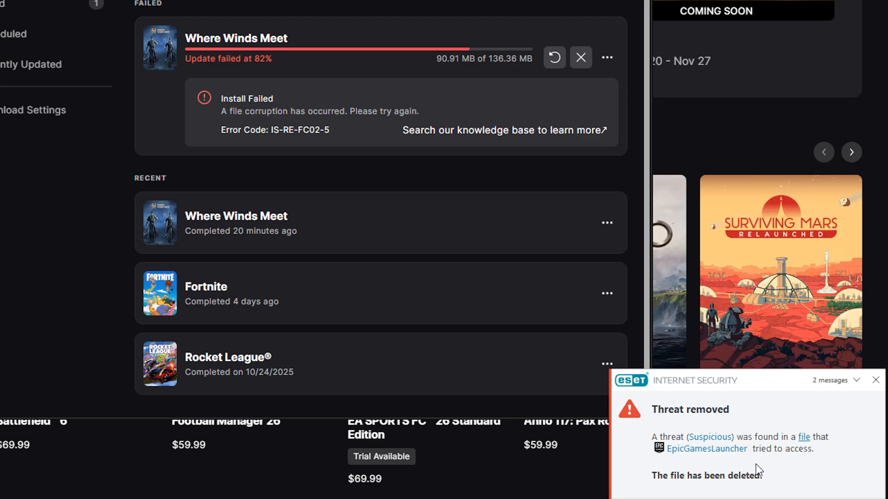
{"action": "mouse_move", "coordinate": [716, 498]}
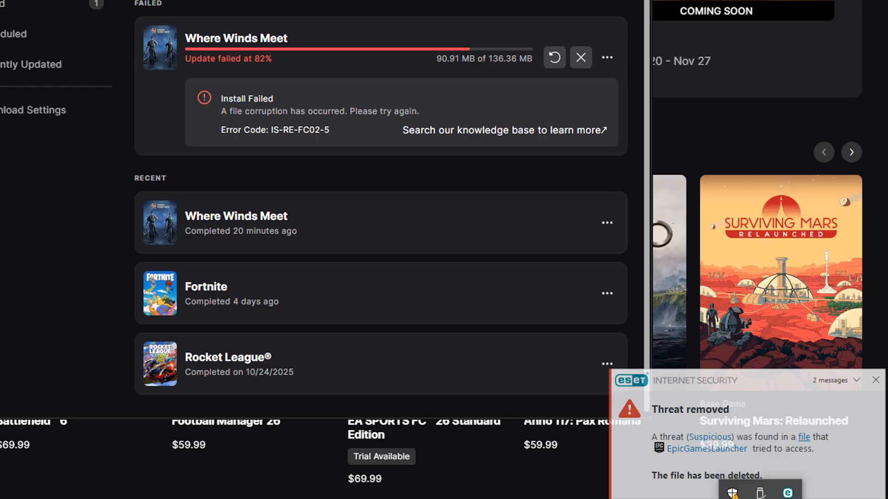
Step: Bring up the ESET tray icon's quick actions menu while the Epic game update shows as failed
{"action": "right_click", "coordinate": [734, 490]}
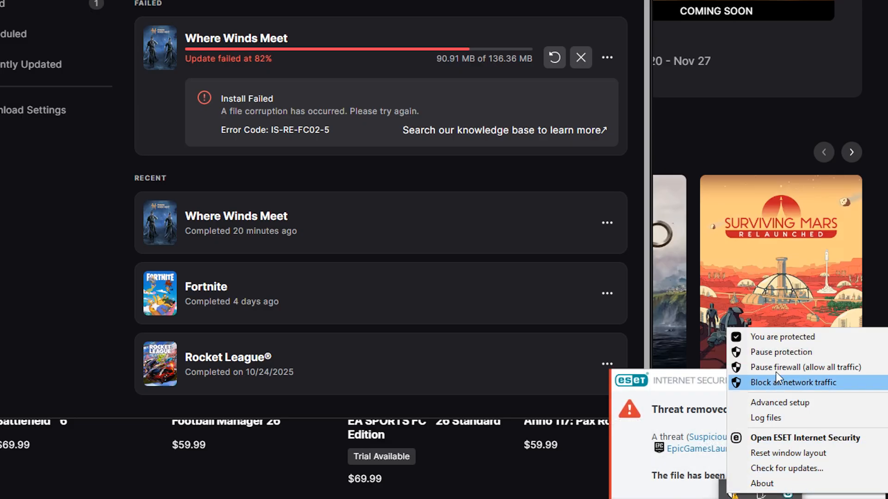
{"action": "mouse_move", "coordinate": [804, 438]}
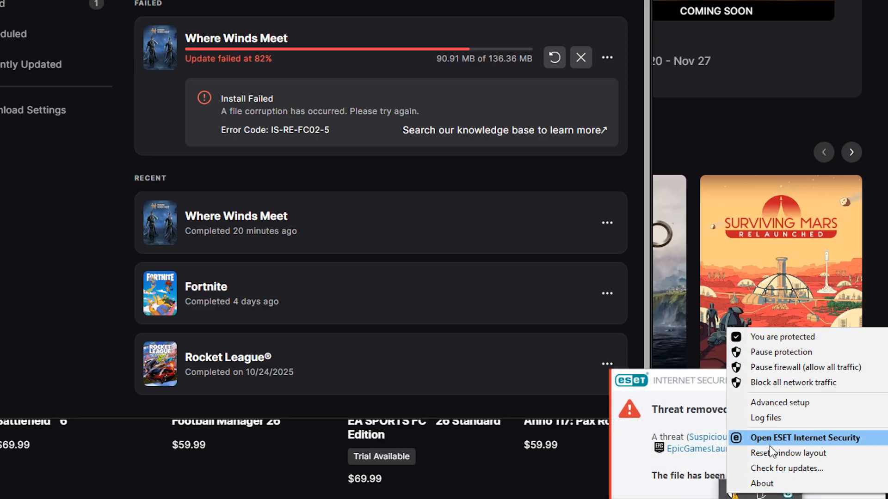
{"action": "mouse_move", "coordinate": [779, 402]}
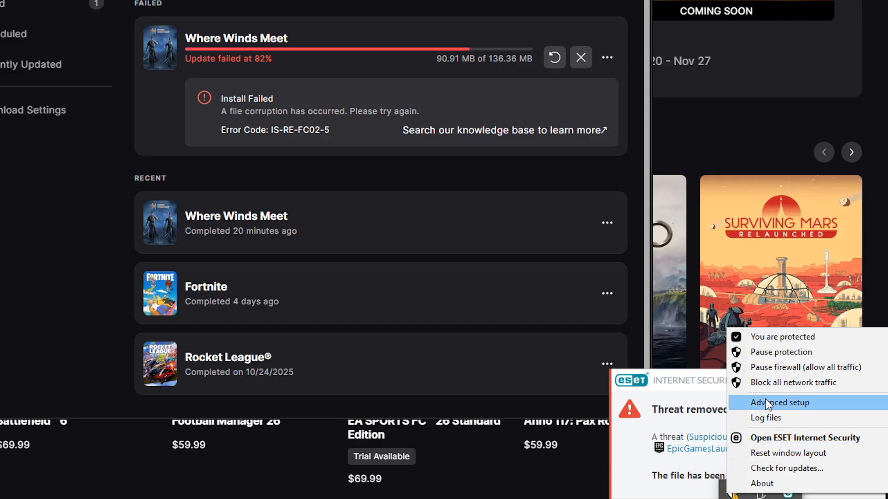
{"action": "mouse_move", "coordinate": [764, 433]}
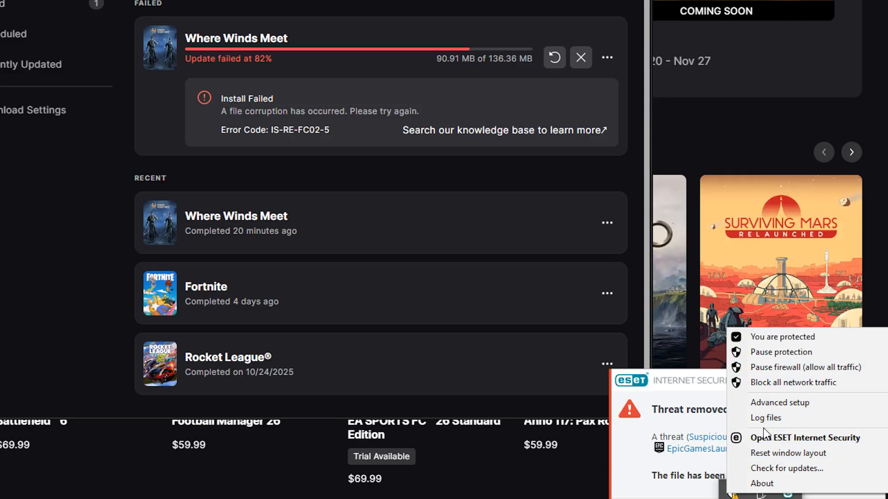
Step: View the Detections log listing nine Where Winds Meet files cleaned by deletion as suspicious
{"action": "left_click", "coordinate": [765, 418]}
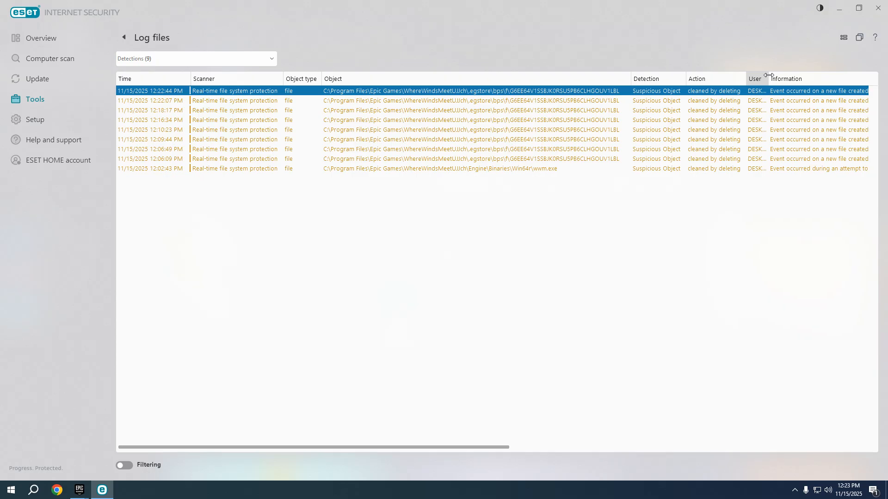
{"action": "mouse_move", "coordinate": [781, 195]}
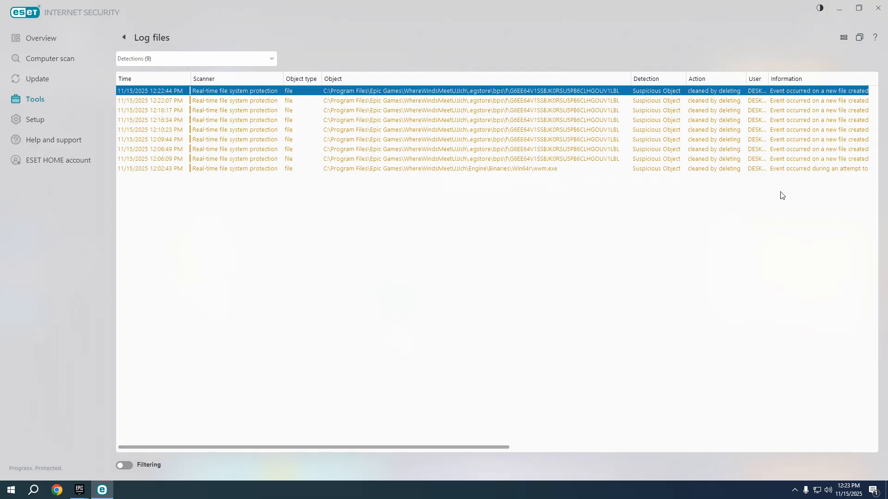
{"action": "mouse_move", "coordinate": [774, 179]}
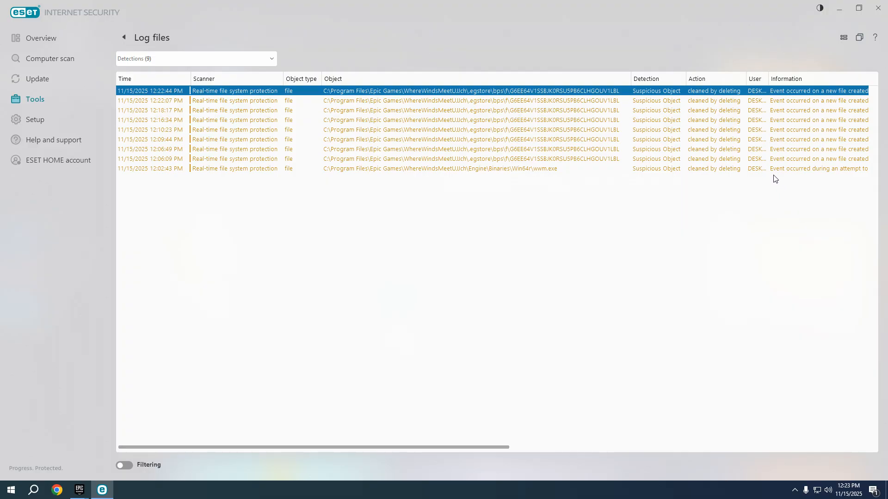
{"action": "mouse_move", "coordinate": [526, 407]}
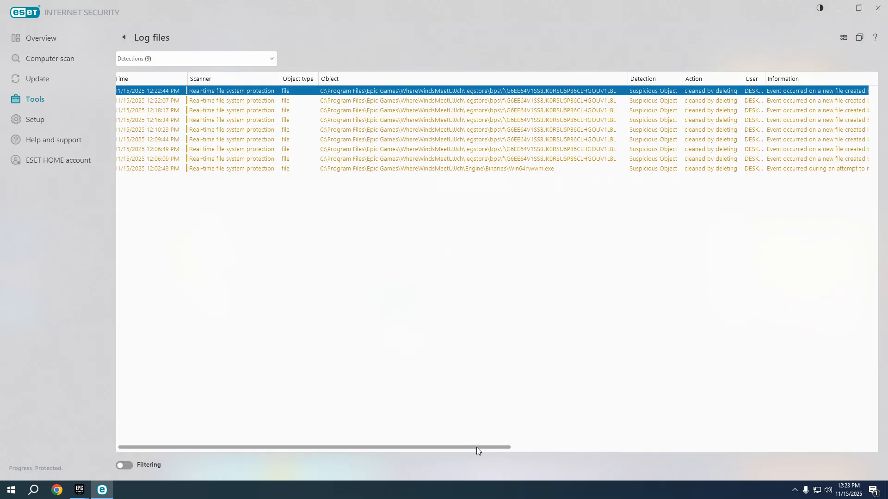
{"action": "scroll", "scroll_direction": "right", "scroll_amount": 3}
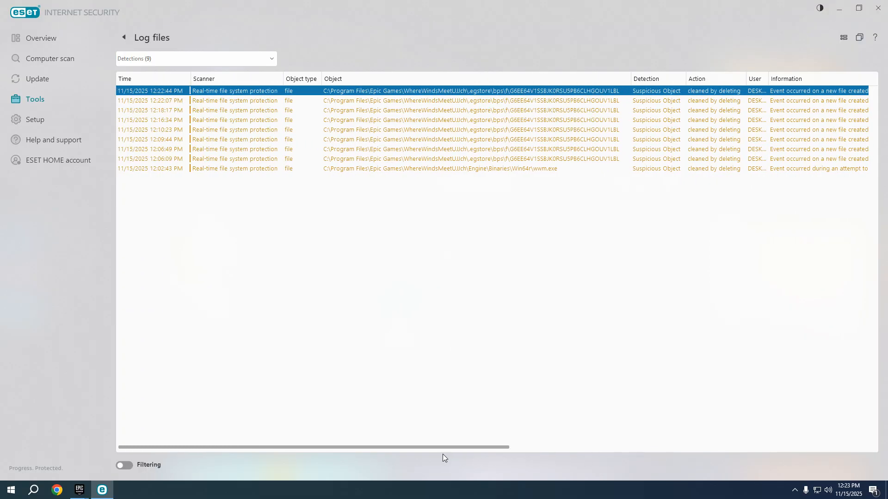
{"action": "mouse_move", "coordinate": [426, 458]}
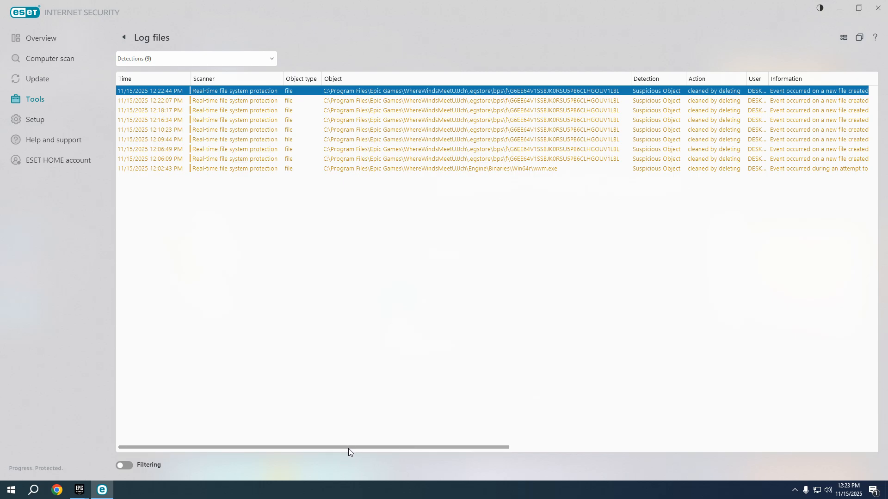
{"action": "scroll", "scroll_direction": "right", "scroll_amount": 3}
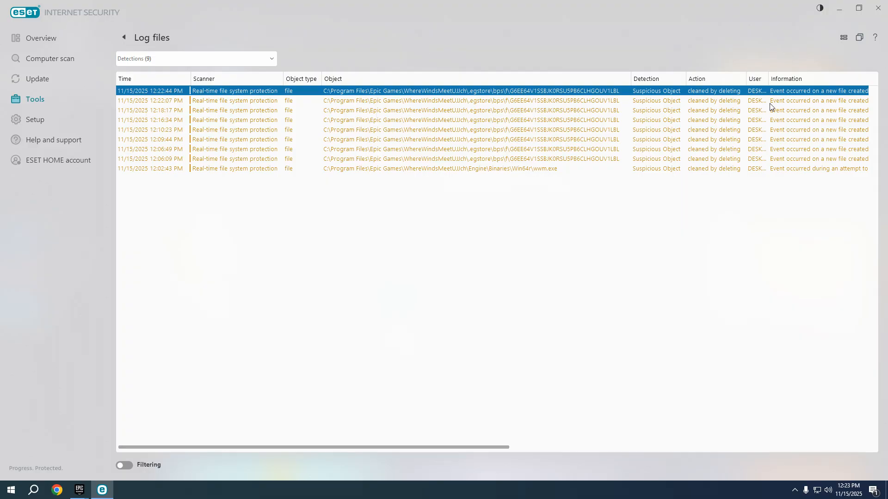
{"action": "mouse_move", "coordinate": [547, 409]}
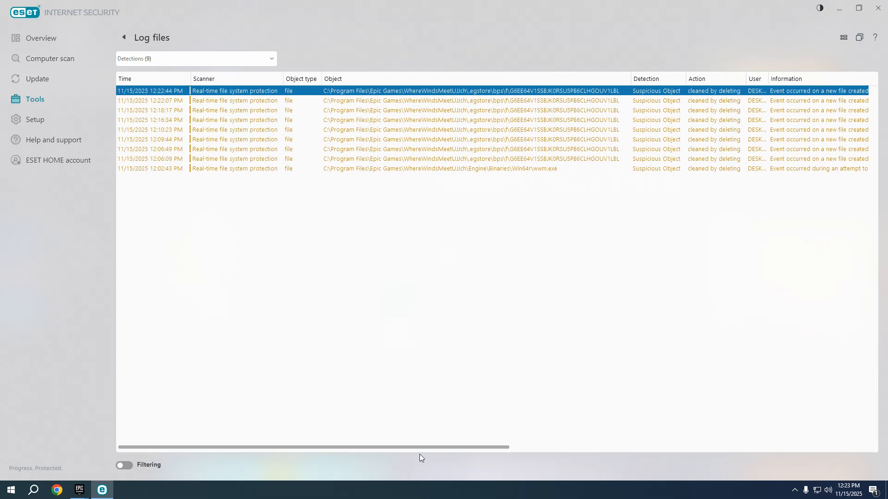
{"action": "mouse_move", "coordinate": [361, 465]}
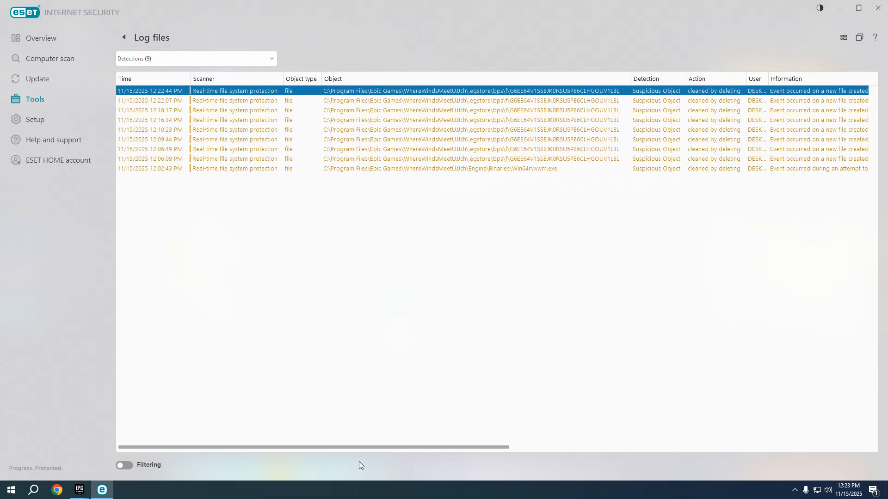